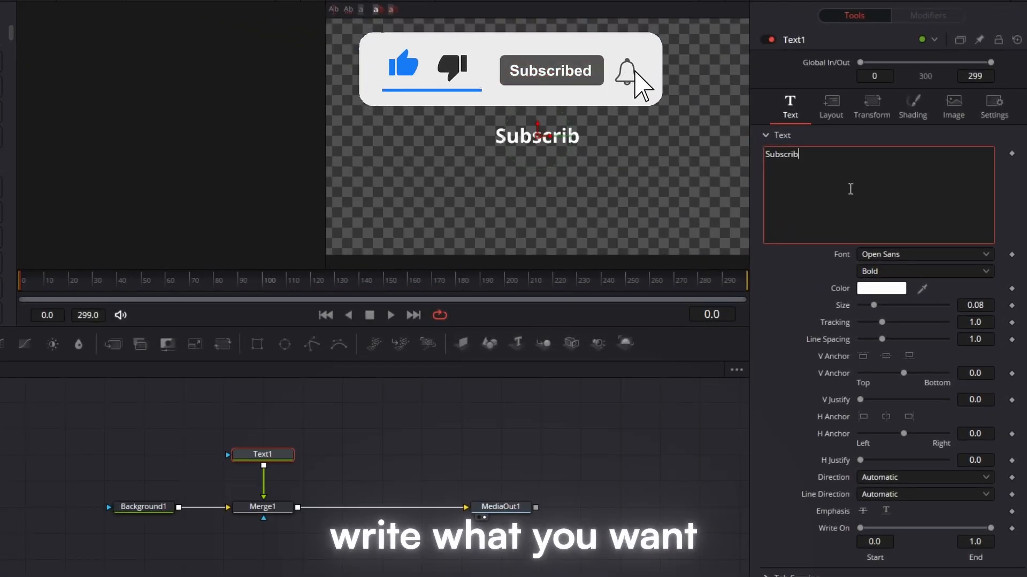
- Make the Text1 node read 'Subscribe' and look up the Dosis font page
{"action": "left_click", "coordinate": [923, 254]}
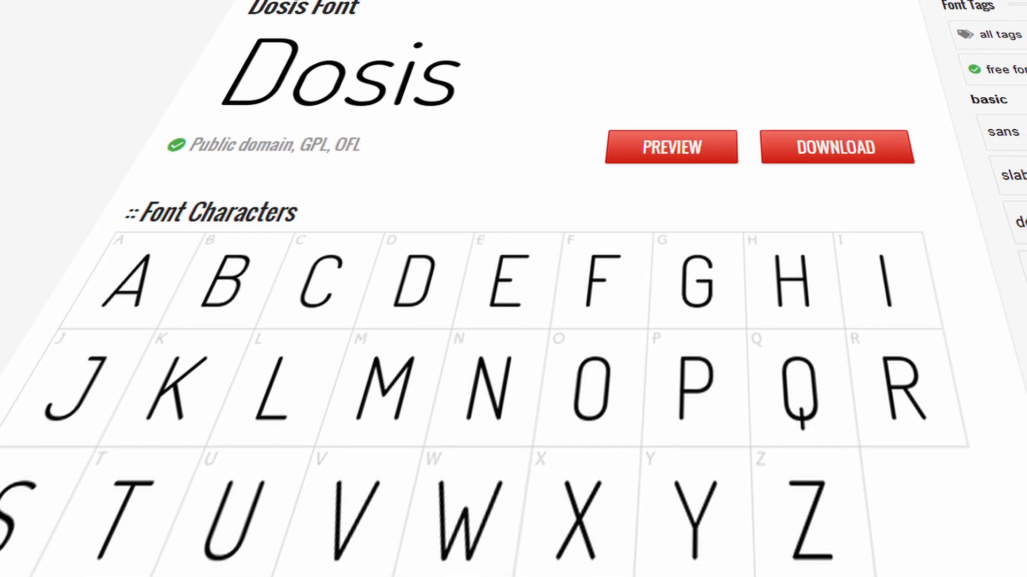
{"action": "scroll", "scroll_direction": "down", "scroll_amount": 3}
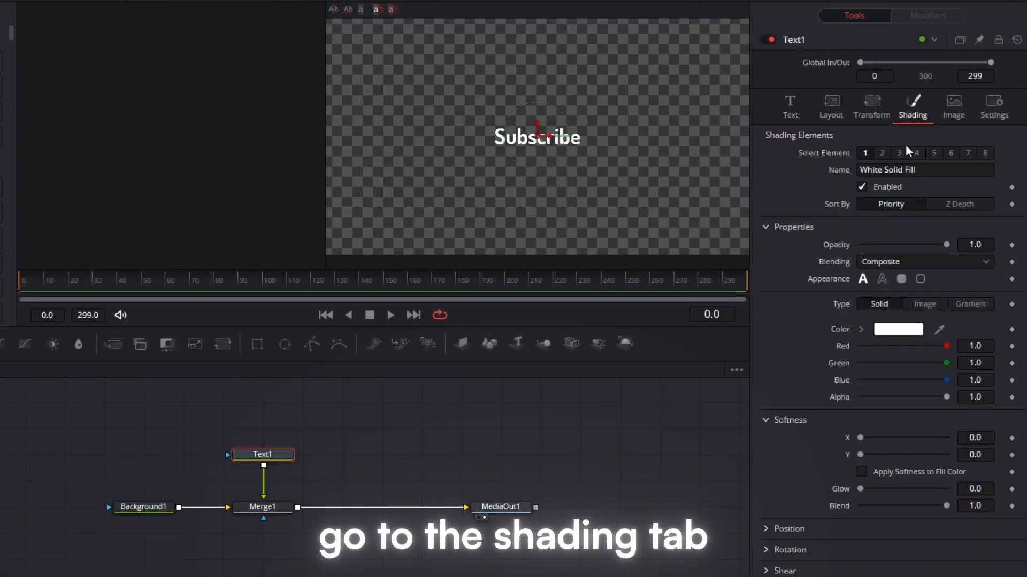
- Enable shading element 7 as a red outline on the white Dosis text and enlarge it
{"action": "left_click", "coordinate": [968, 153]}
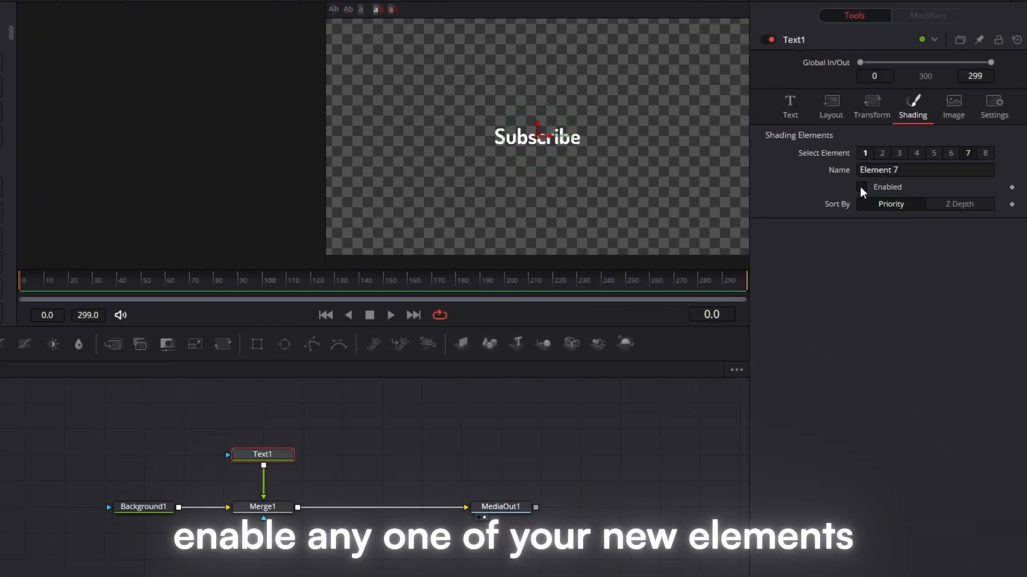
{"action": "left_click", "coordinate": [862, 186]}
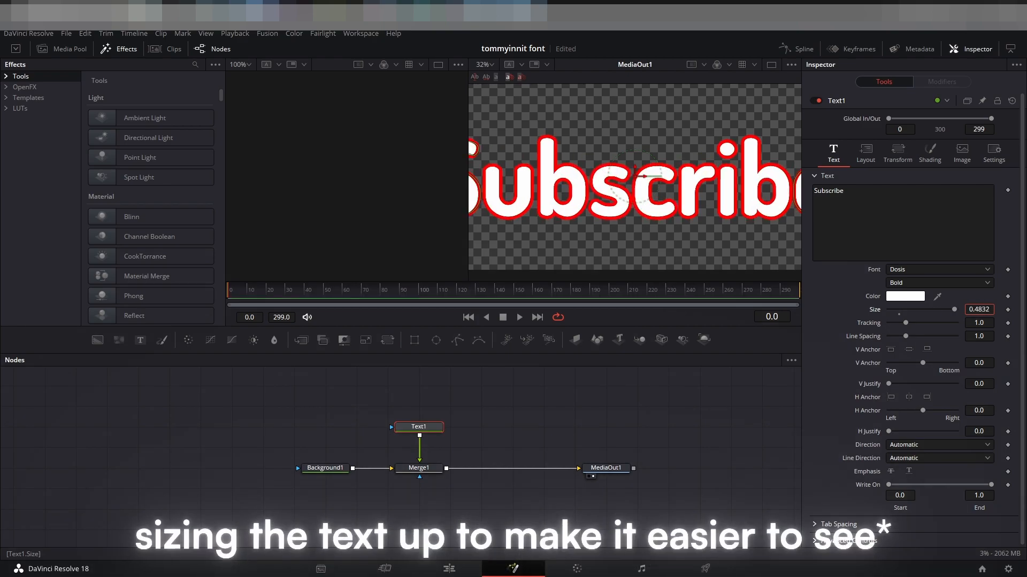
{"action": "left_click", "coordinate": [929, 153]}
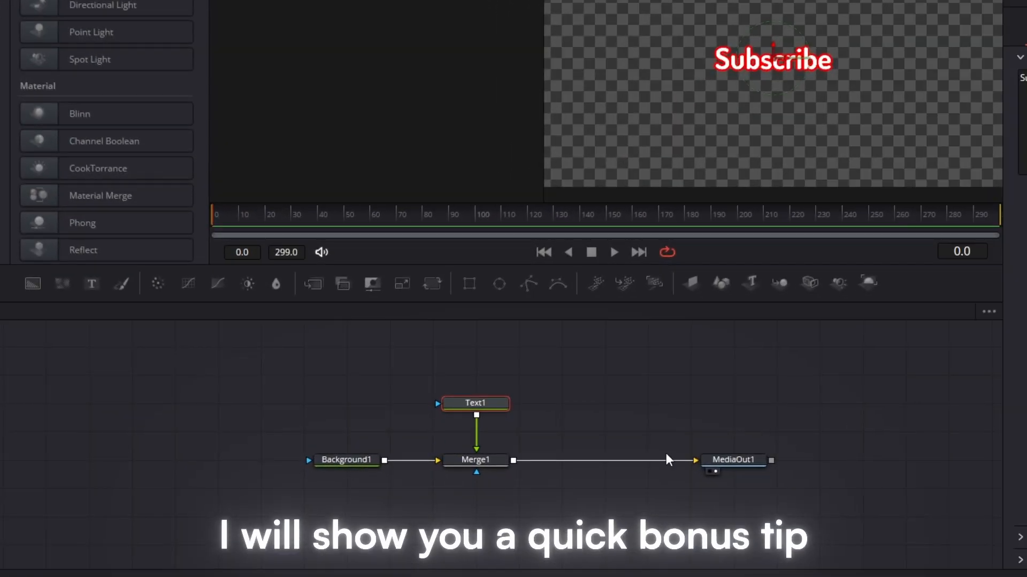
- Insert a Transform node between Text1 and Merge1 with Size keyframed to 0.0 at frame 0
{"action": "left_click", "coordinate": [476, 431]}
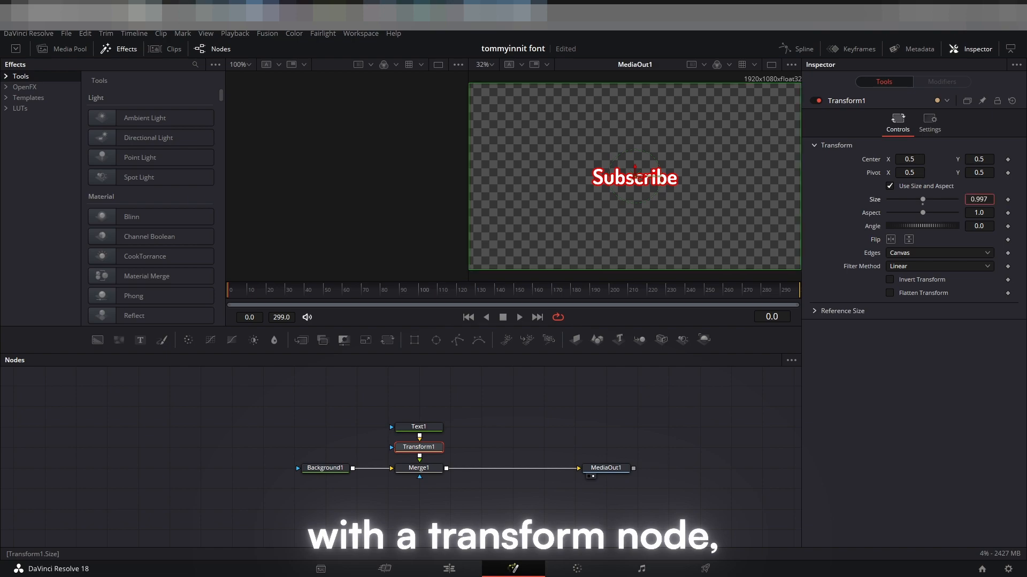
{"action": "type", "text": "0.0"}
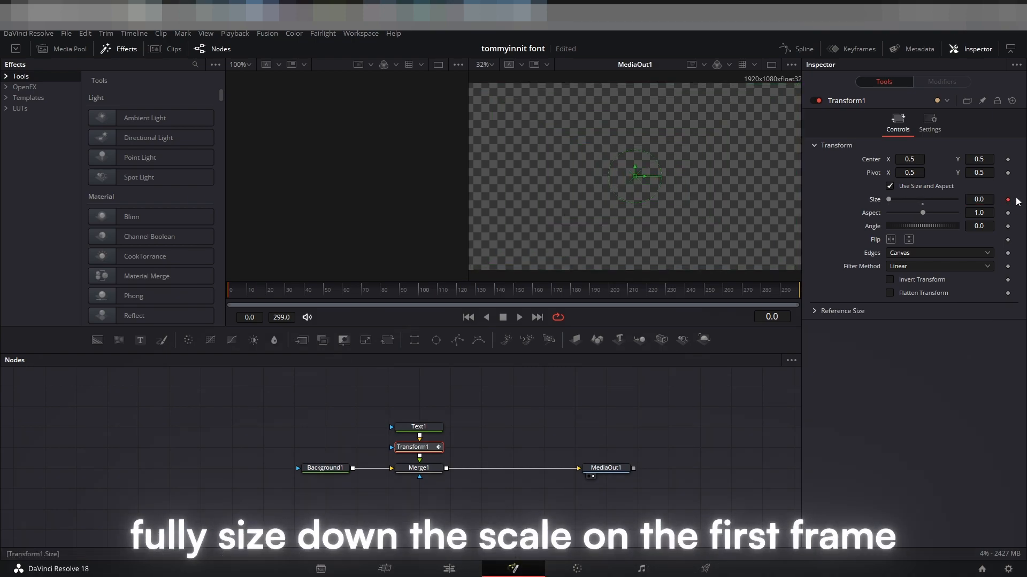